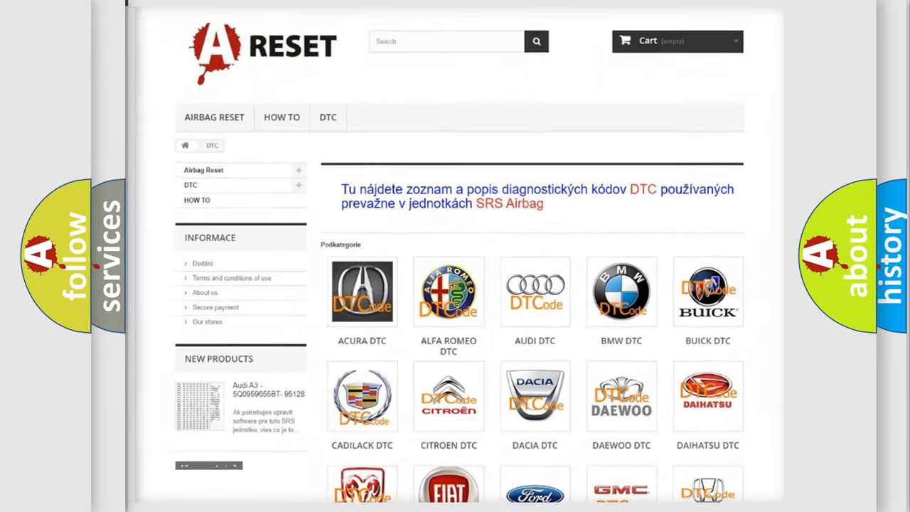
Open the Jeep tile from the DTC brand grid and scroll its diagnostic code subcategories.
{"action": "scroll", "scroll_direction": "down", "scroll_amount": 3}
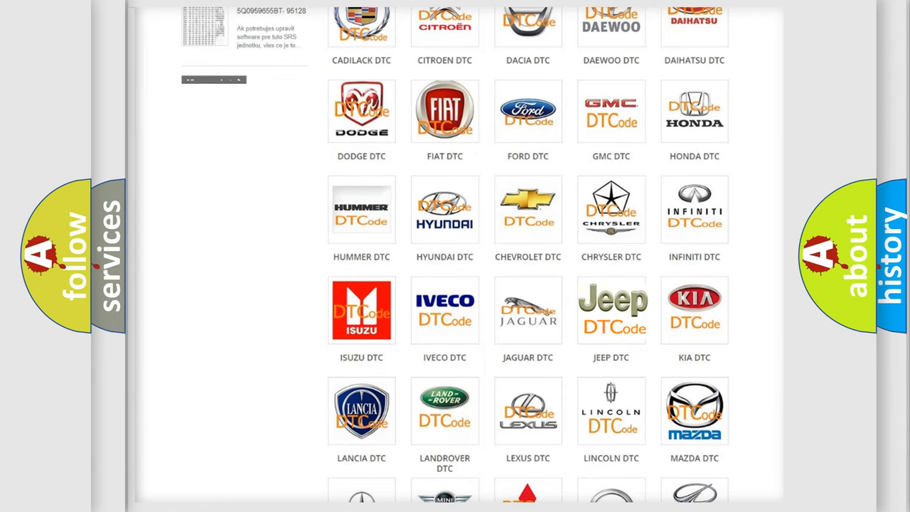
{"action": "left_click", "coordinate": [611, 309]}
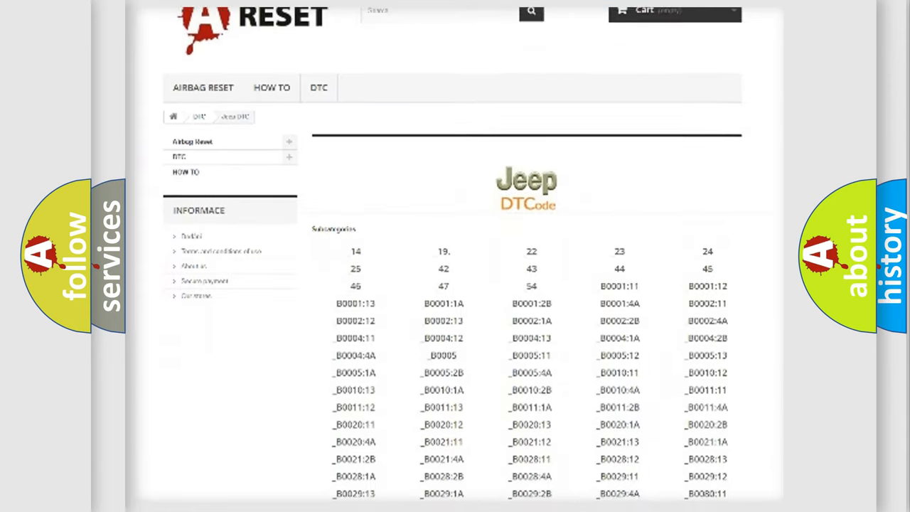
{"action": "scroll", "scroll_direction": "down", "scroll_amount": 3}
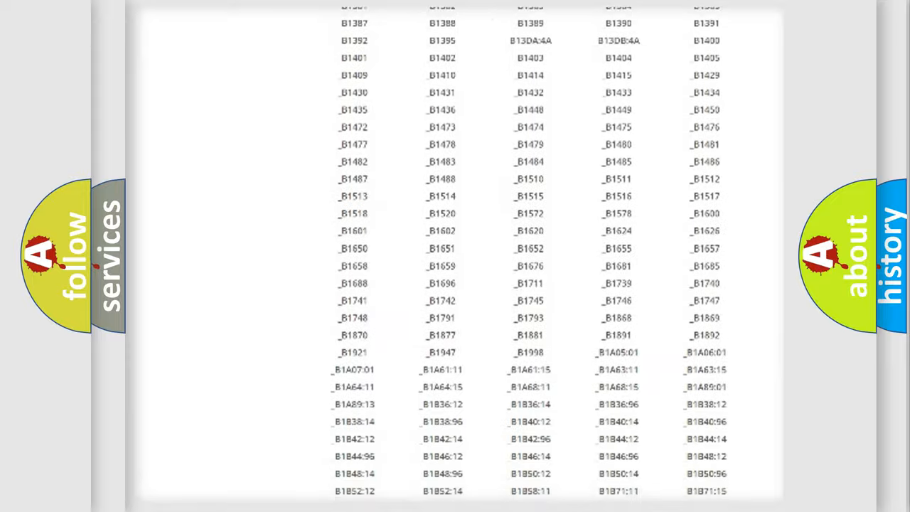